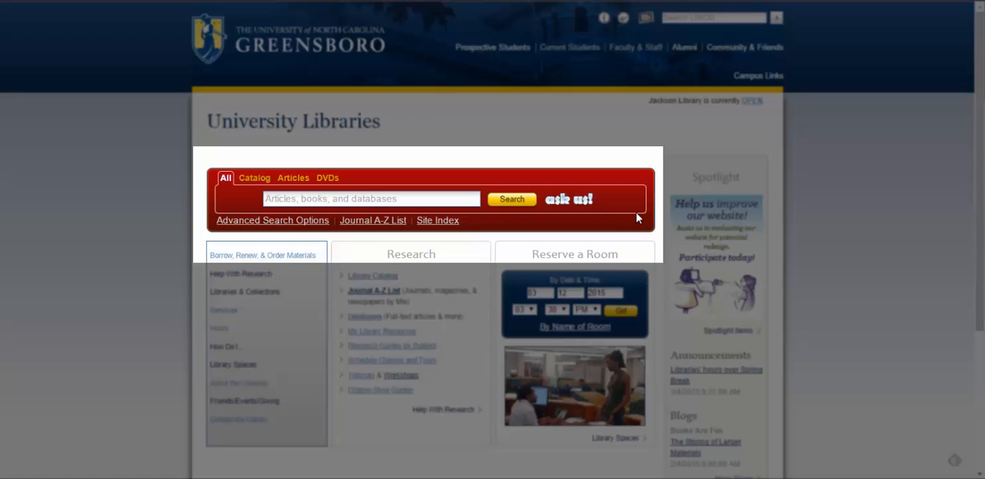
pyautogui.moveTo(346, 151)
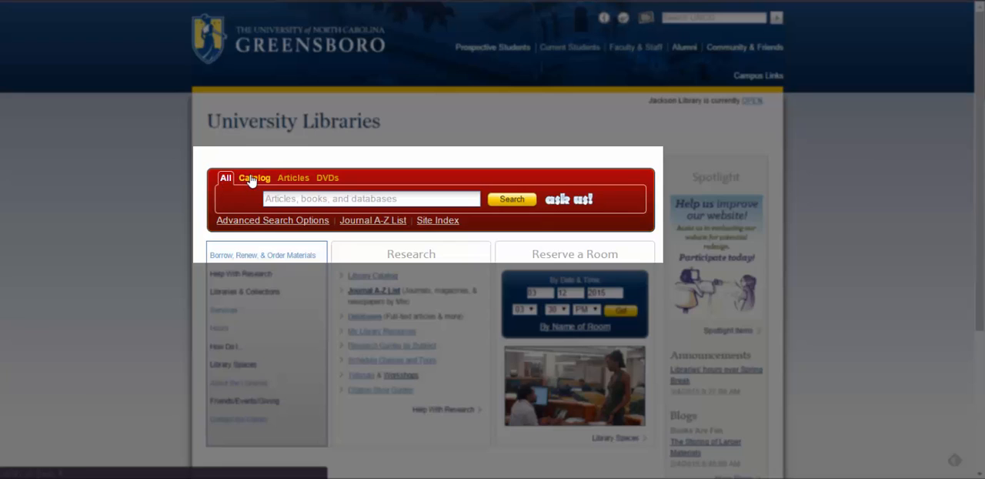
# Step: Cycle the homepage search through Catalog and Articles, ending on the DVDs search
pyautogui.click(254, 177)
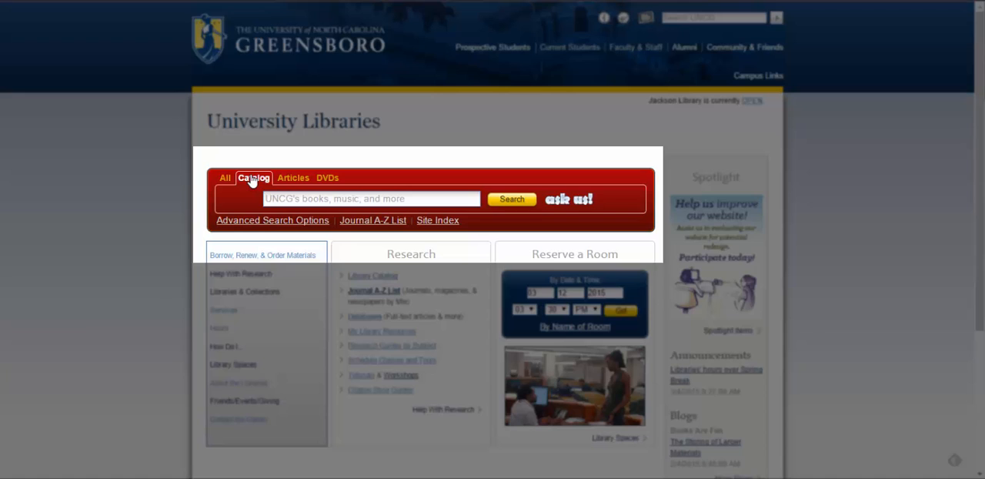
pyautogui.click(292, 178)
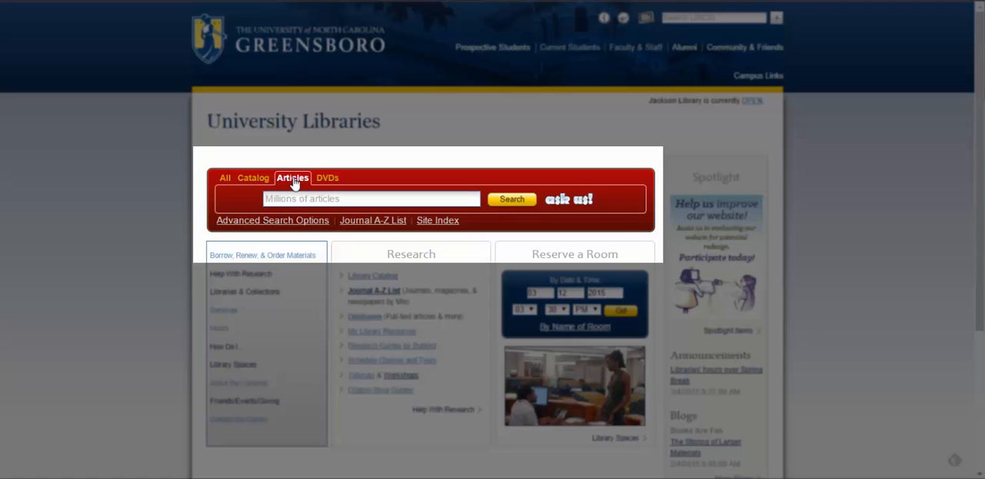
pyautogui.click(327, 178)
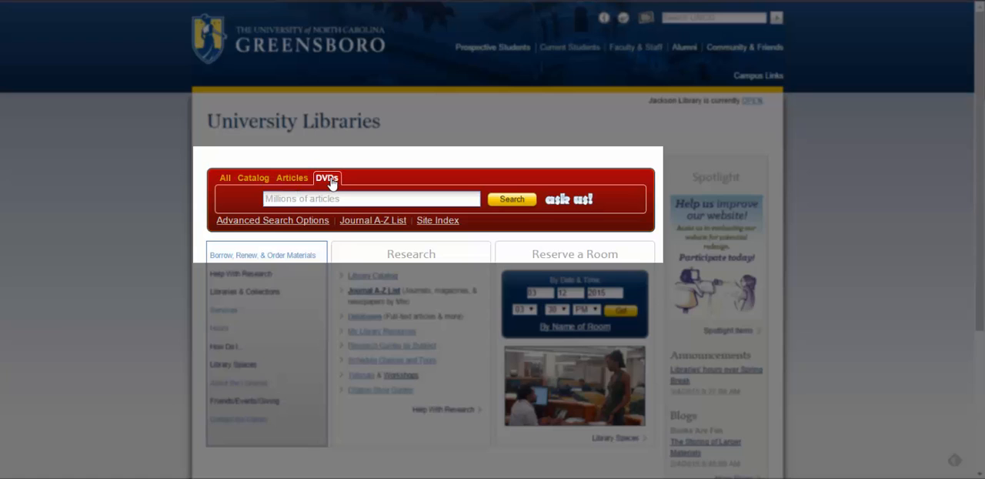
pyautogui.click(369, 199)
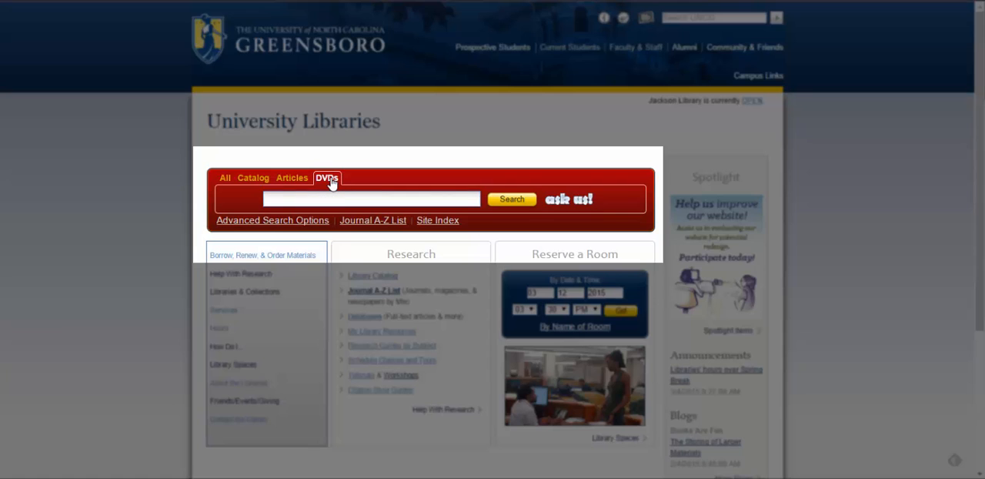
pyautogui.moveTo(256, 184)
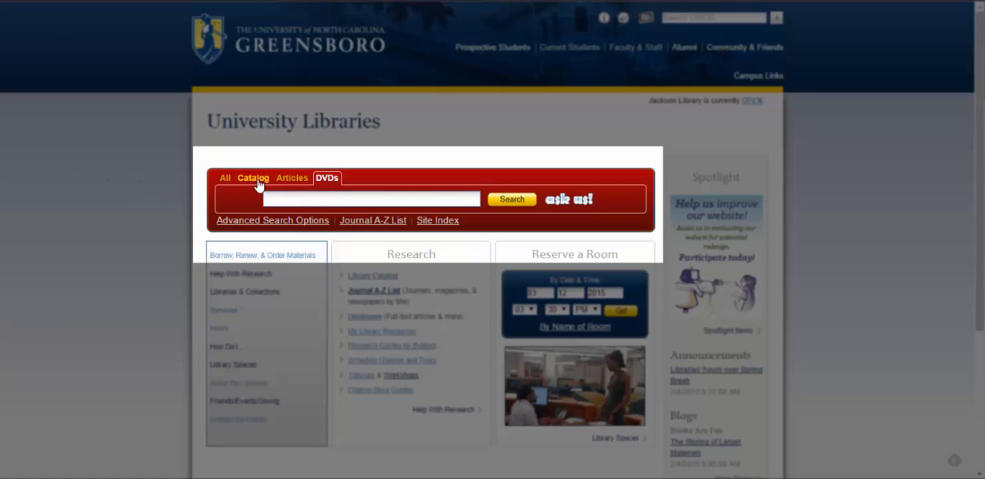
# Step: Search the catalog for 'sustainability', returning about 4,446 results
pyautogui.write('sustainability')
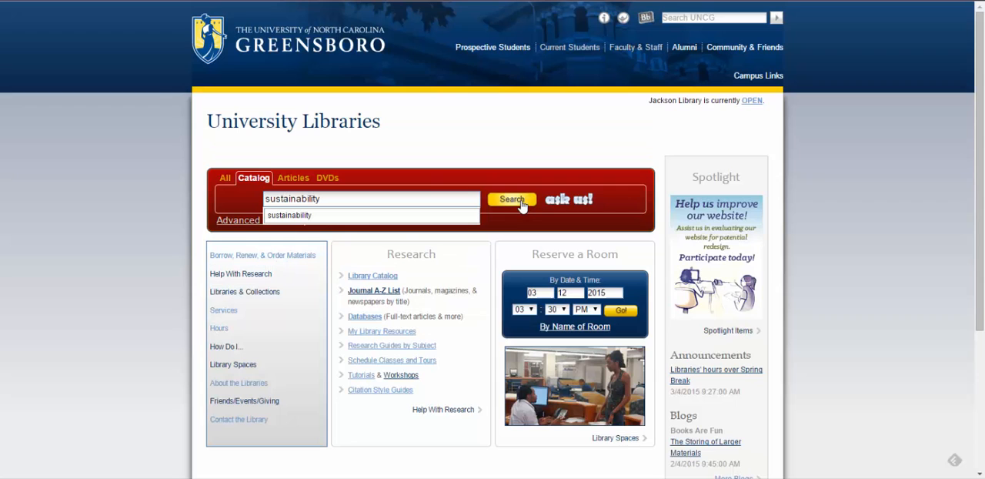
pyautogui.click(512, 199)
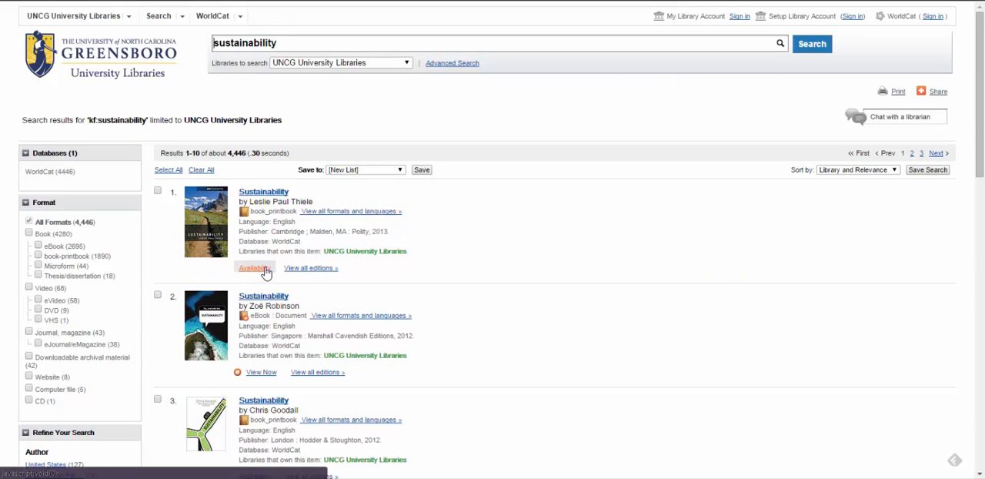
# Step: Check availability of the first Sustainability book in the results
pyautogui.click(254, 267)
pyautogui.write(' AND')
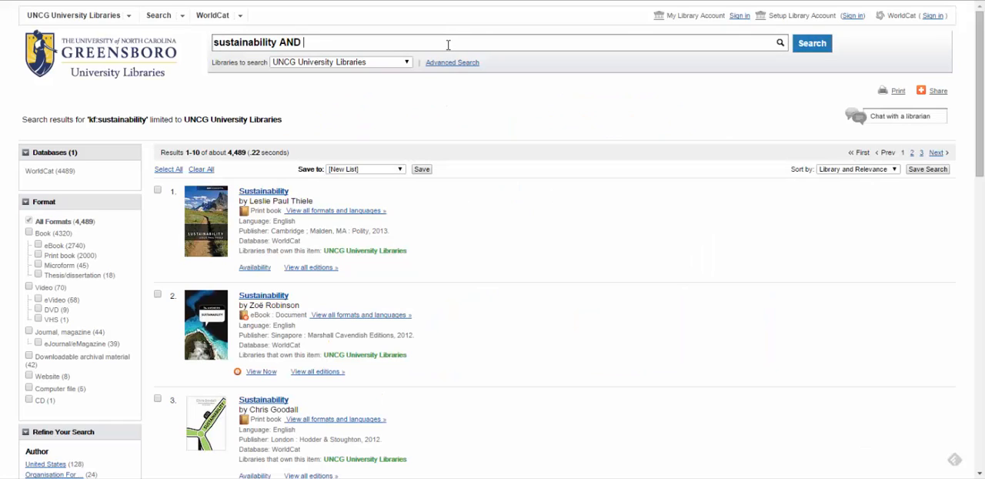
# Step: Run the search 'sustainability AND college', narrowing results to about 115 items
pyautogui.write('college')
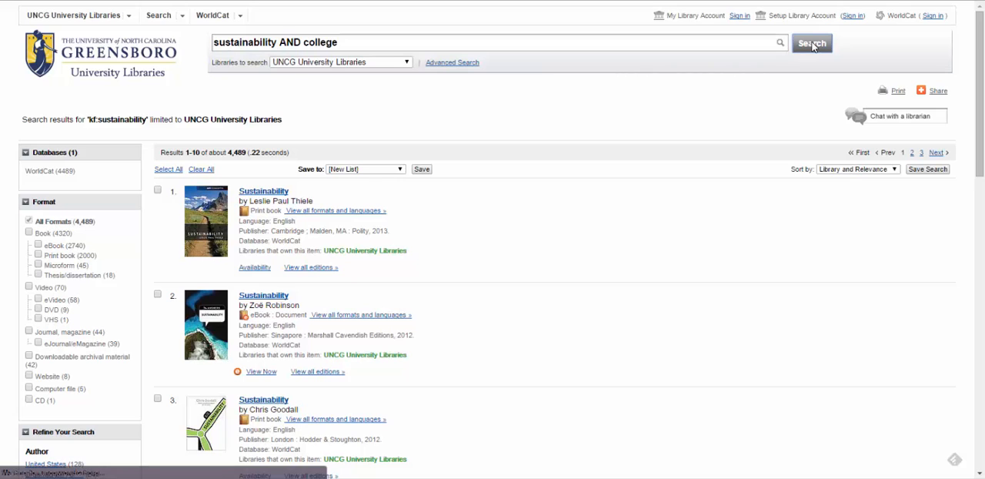
pyautogui.click(813, 43)
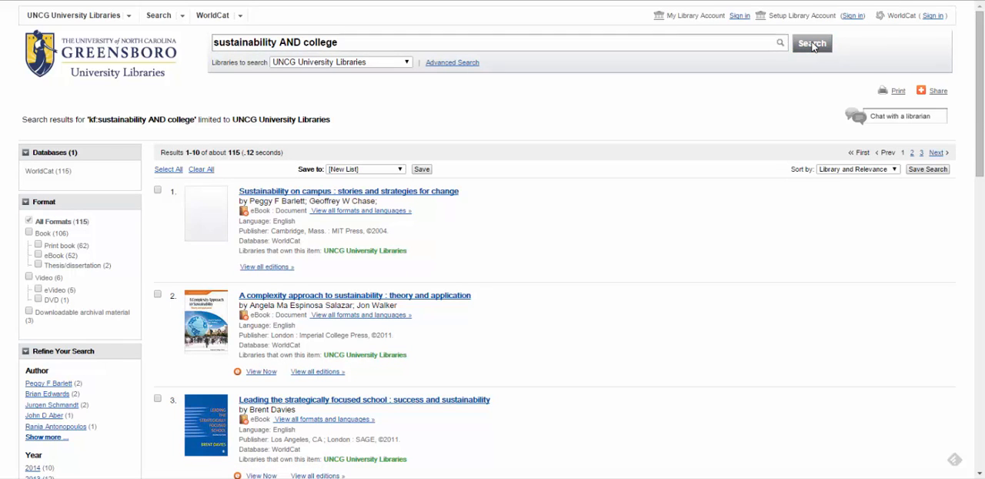
pyautogui.moveTo(74, 225)
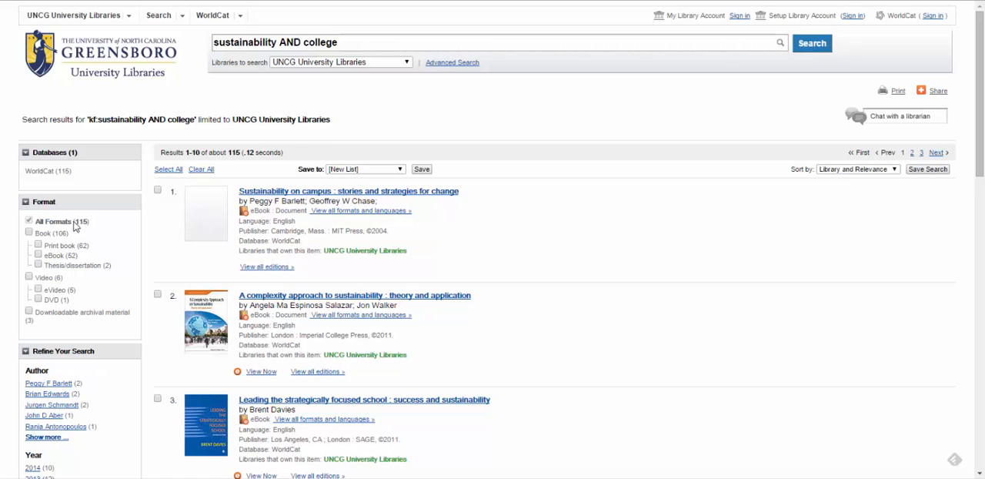
# Step: Filter results to the Book format (about 106 items) and clear the search box
pyautogui.click(30, 234)
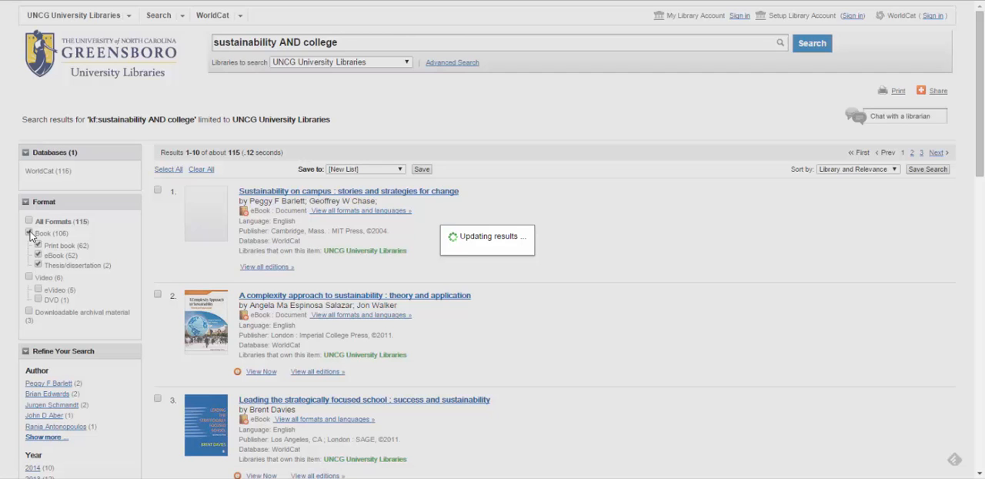
pyautogui.click(28, 233)
pyautogui.write('"')
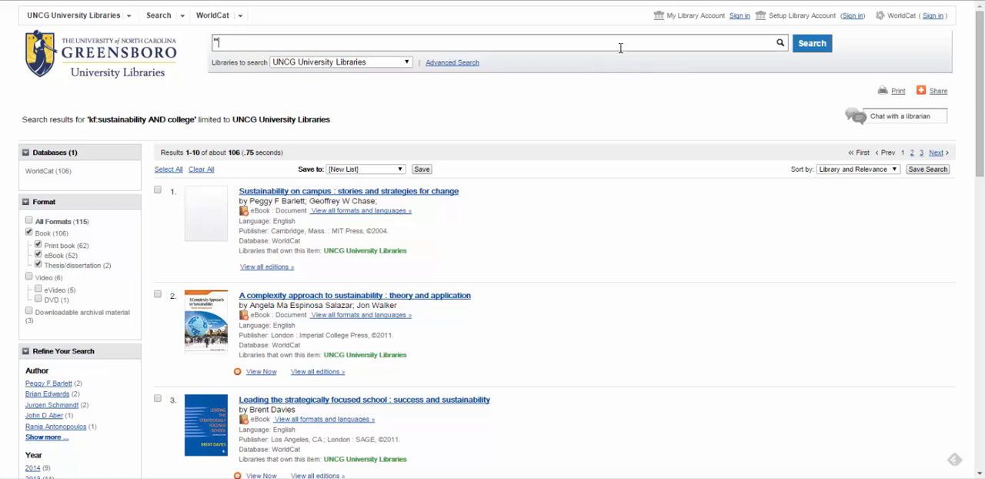
# Step: Search the exact phrase "Sustainability in Higher Education" and scroll through the 19 results
pyautogui.write('Sustainability in Higher Educa')
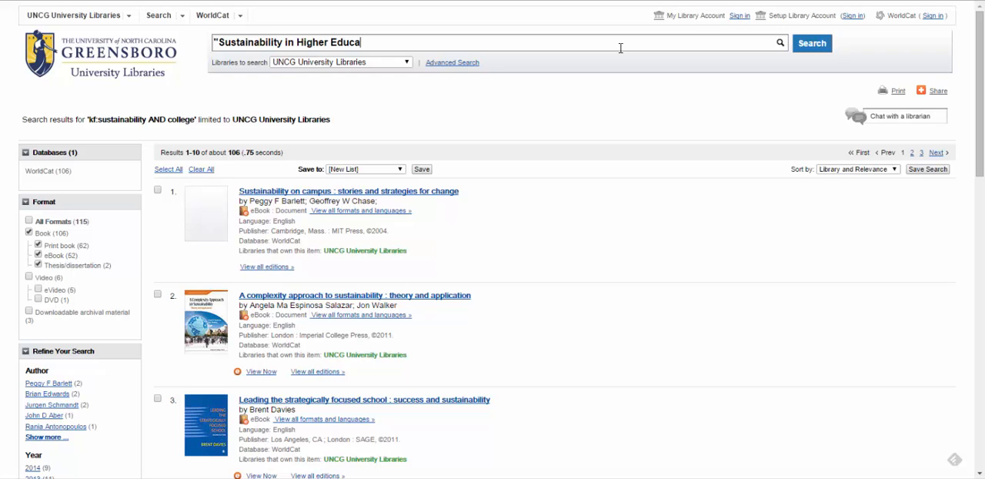
pyautogui.write('tion"')
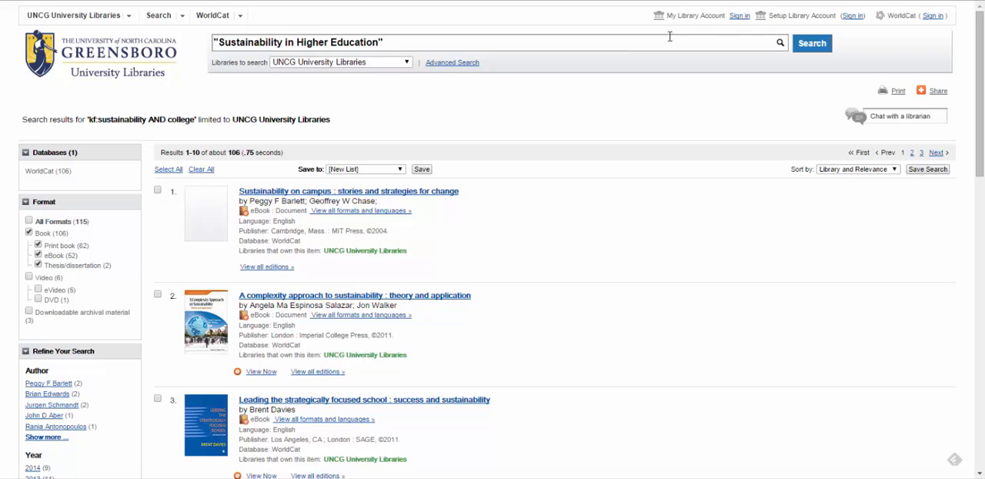
pyautogui.click(818, 42)
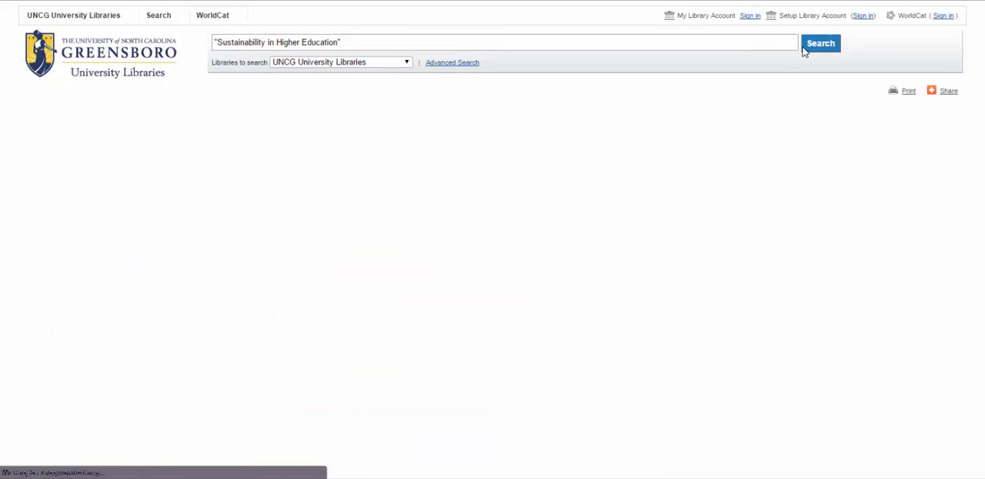
pyautogui.click(821, 42)
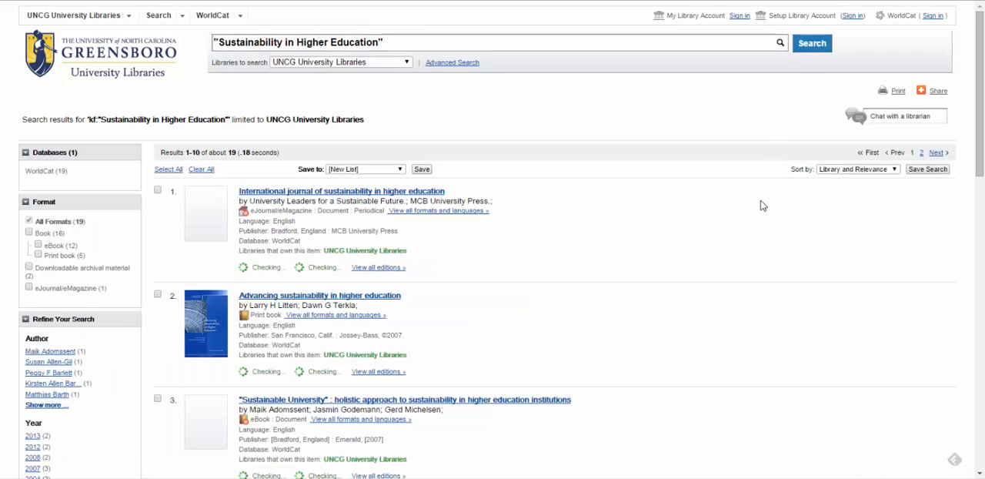
pyautogui.scroll(-3)
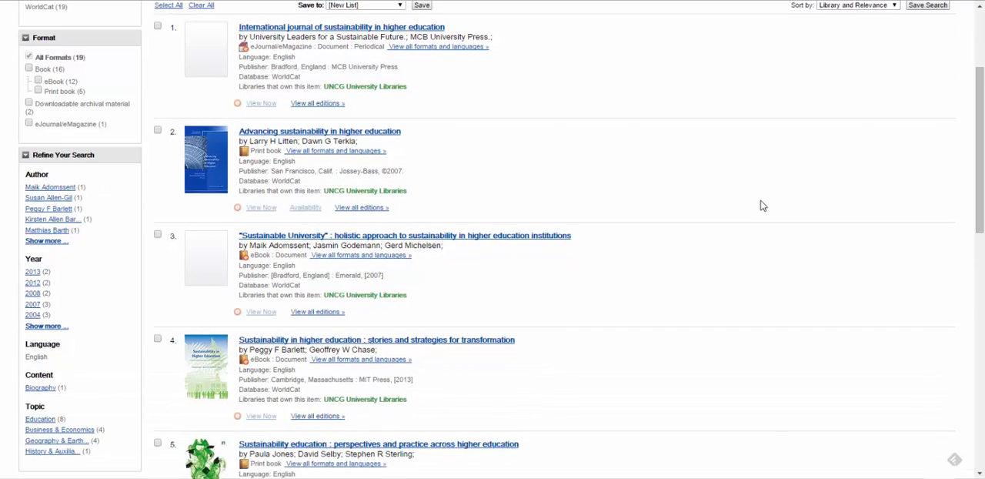
pyautogui.scroll(-3)
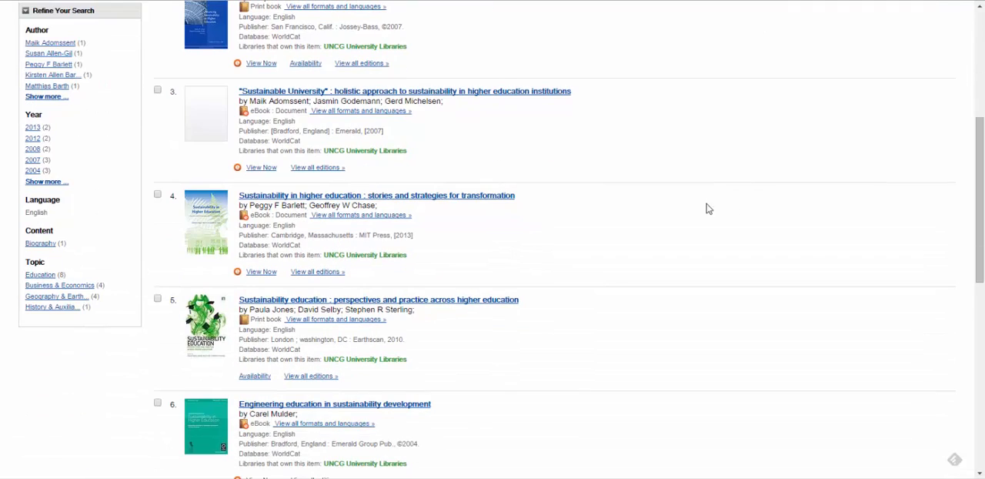
pyautogui.moveTo(507, 201)
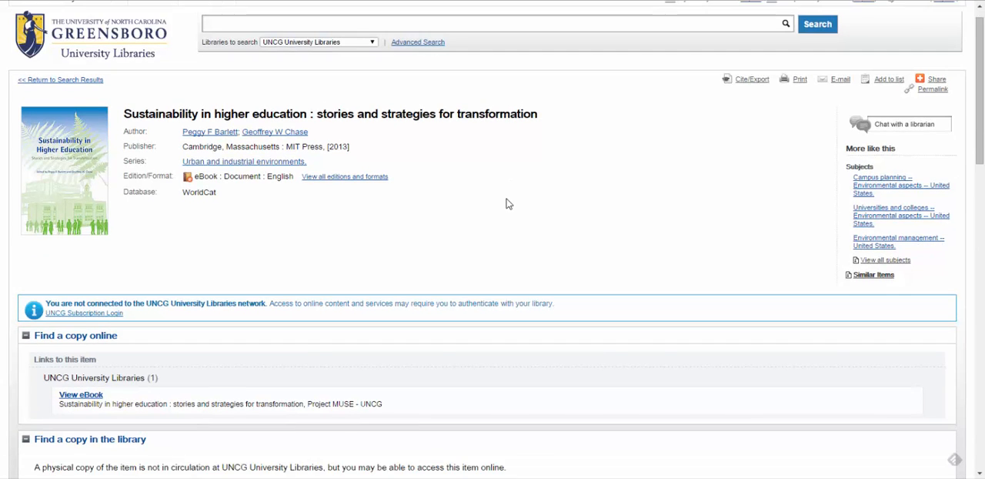
pyautogui.scroll(-3)
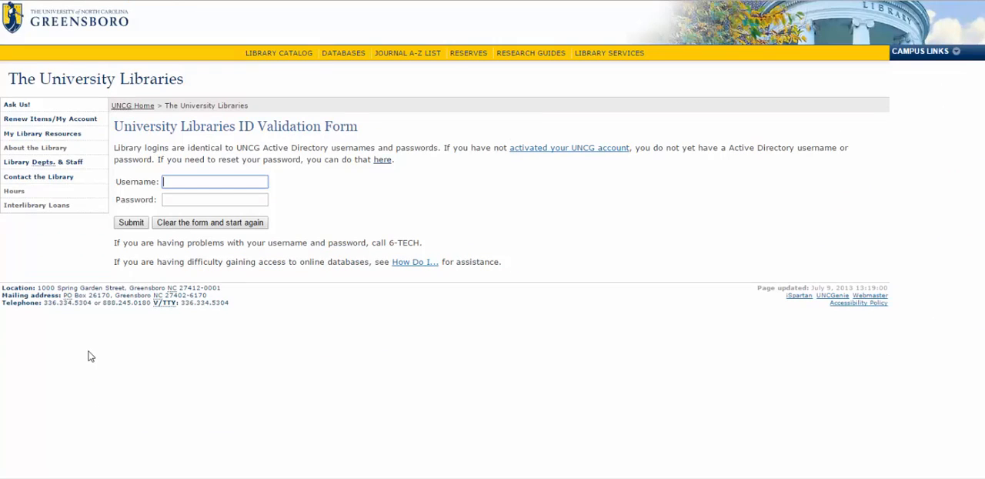
pyautogui.moveTo(431, 11)
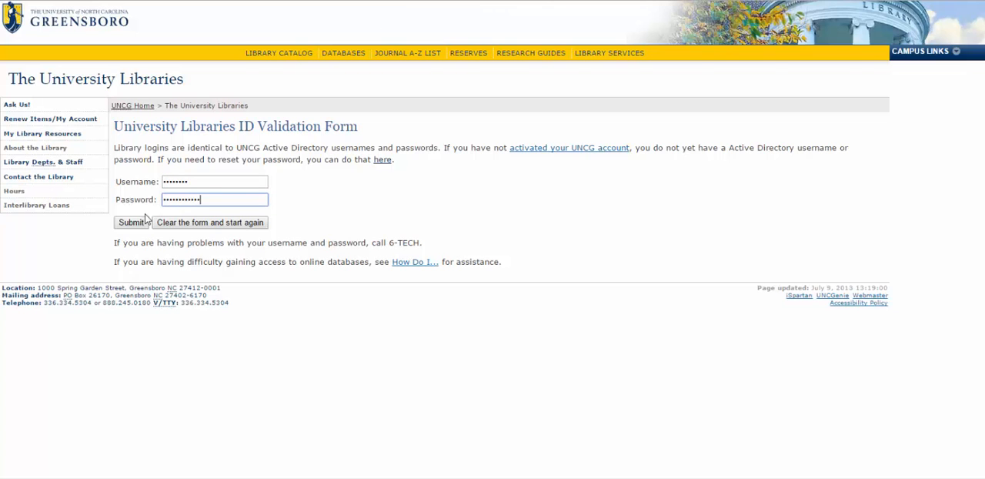
# Step: Submit the login, then start a librarian chat with the message 'Hi! I need'
pyautogui.click(130, 221)
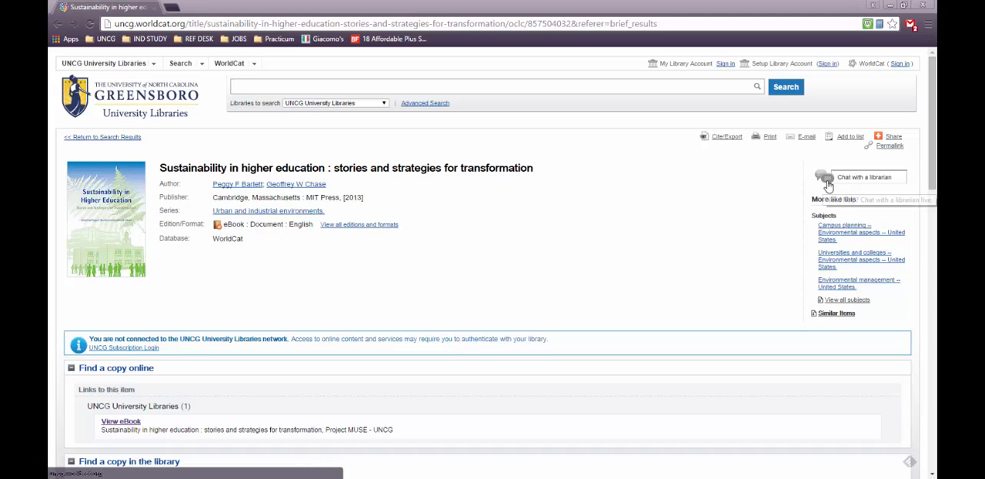
pyautogui.click(865, 177)
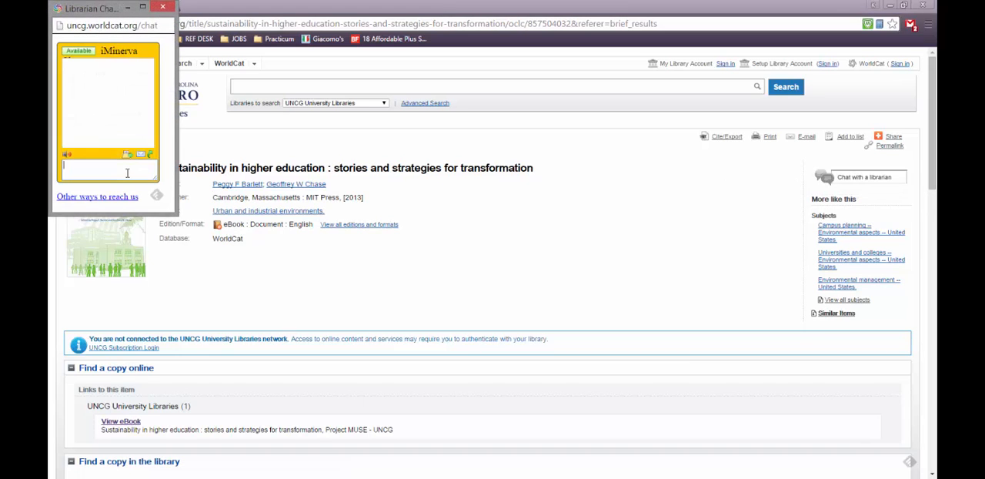
pyautogui.write('Hi! I need')
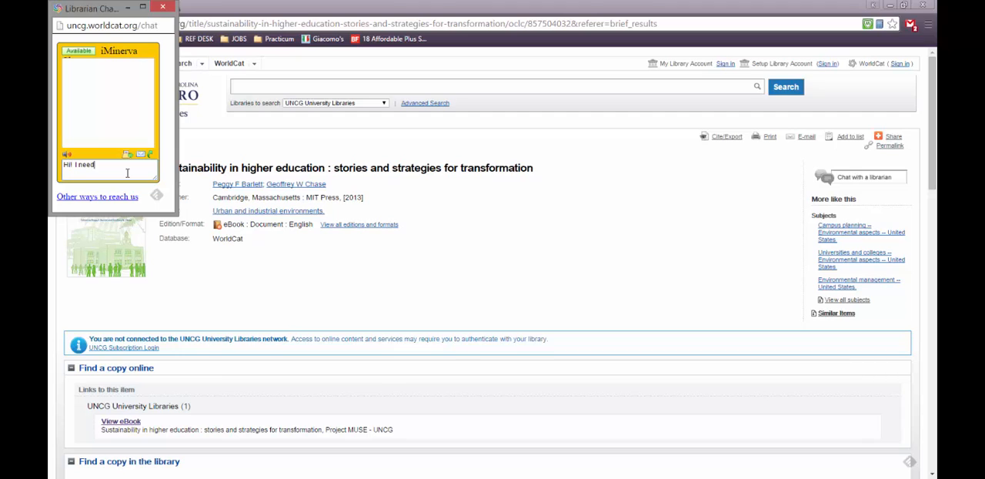